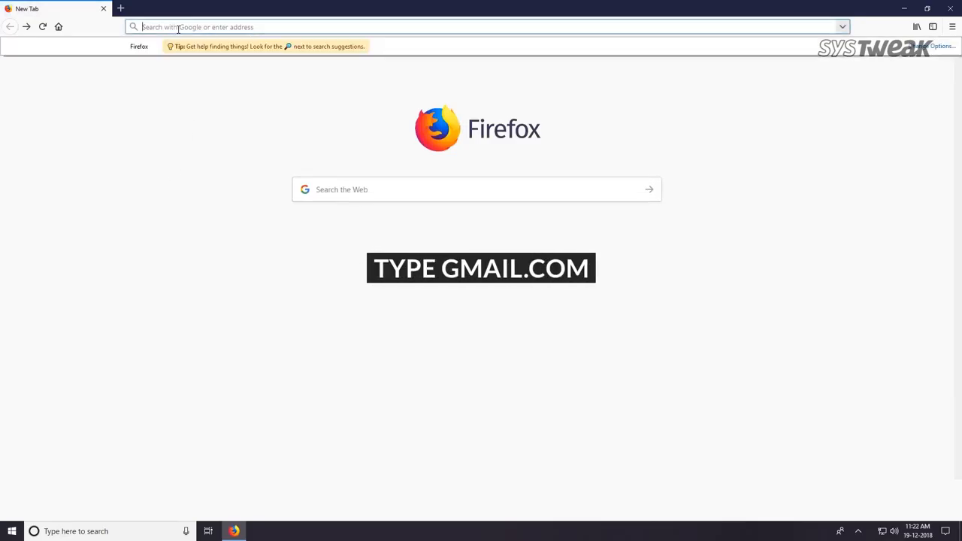
Go to gmail.com to reach the Google sign-in page.
text(gmail.com)
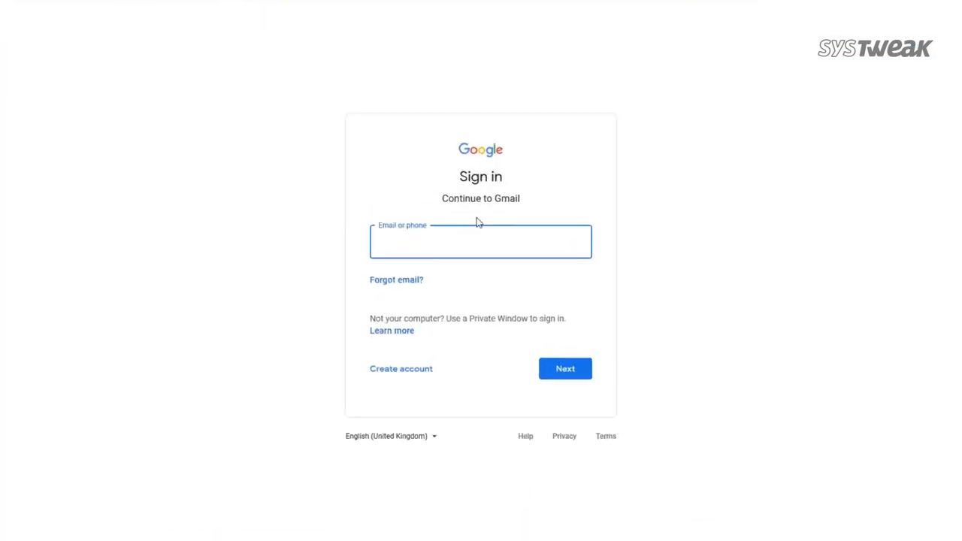
click(480, 241)
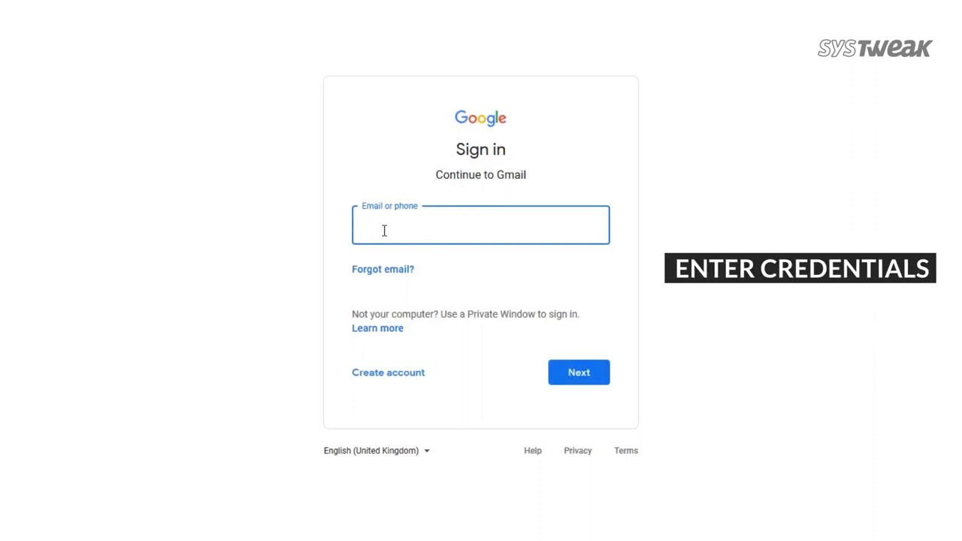
text(hicksalberto2)
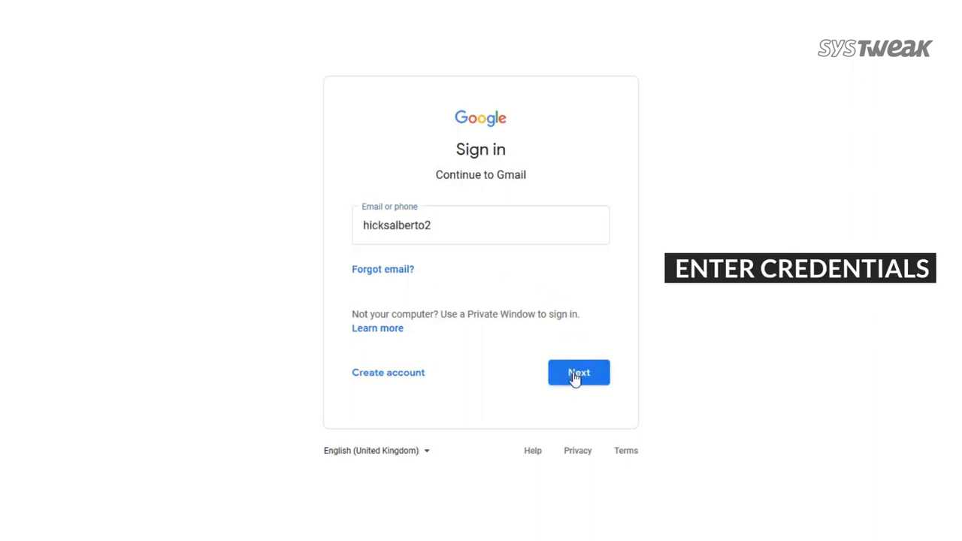
click(578, 372)
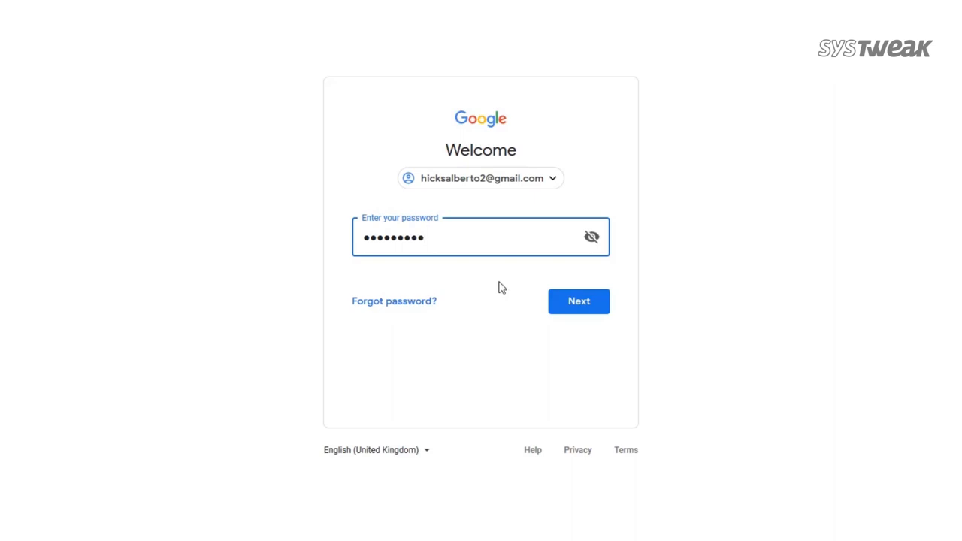
click(578, 301)
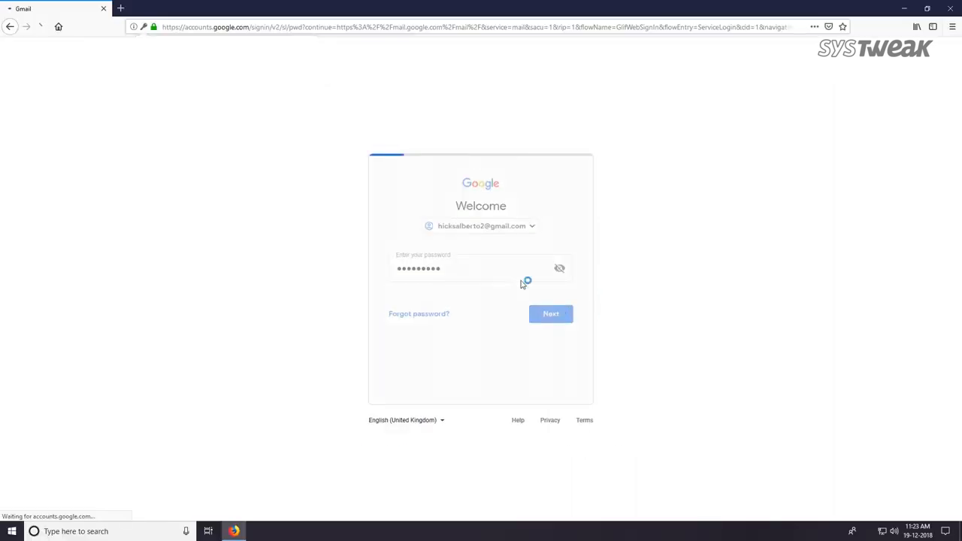
click(550, 313)
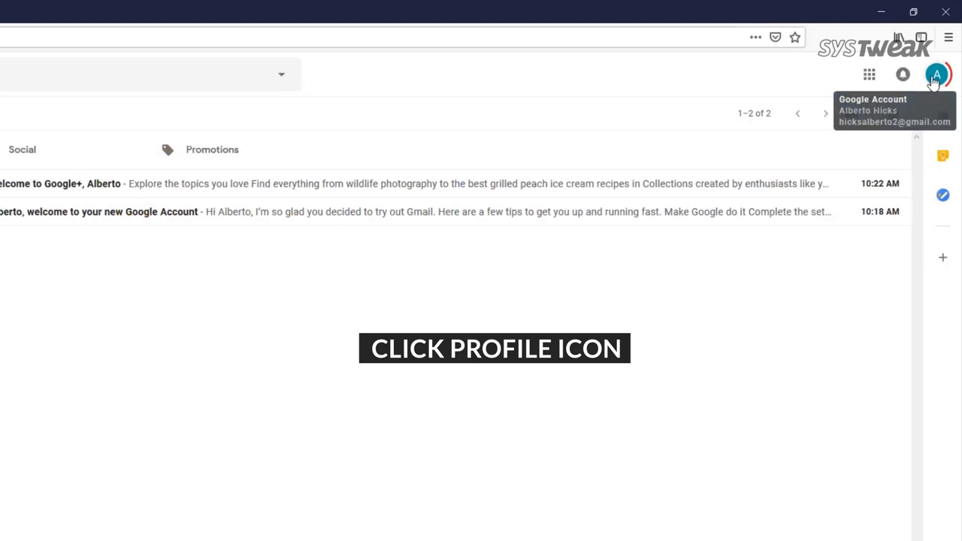
click(942, 73)
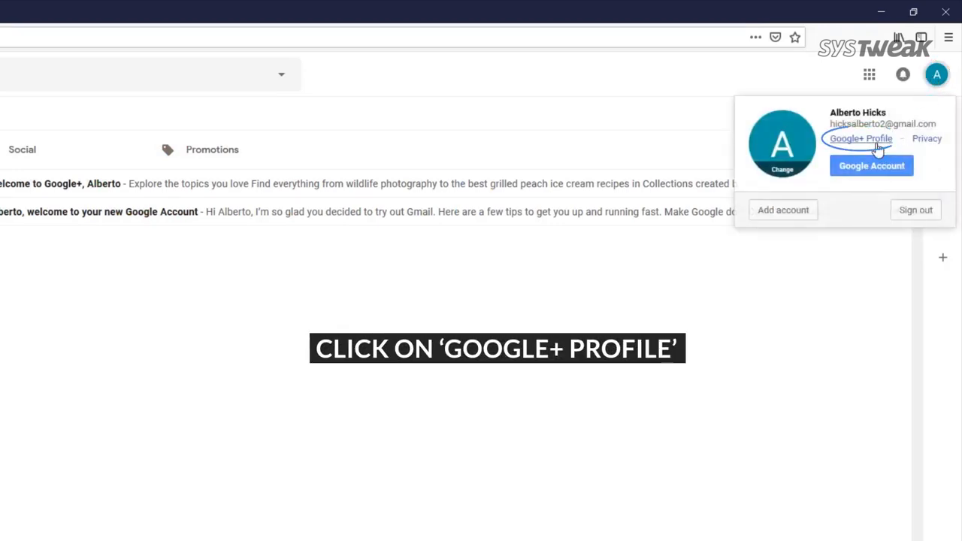
click(860, 138)
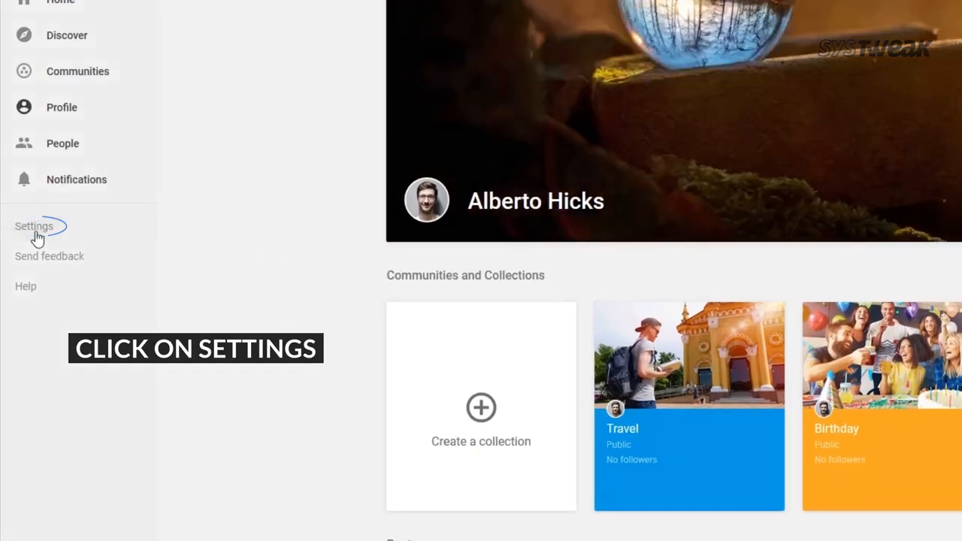
Open Google+ Settings and re-verify the password to reach the delete-profile page.
click(34, 226)
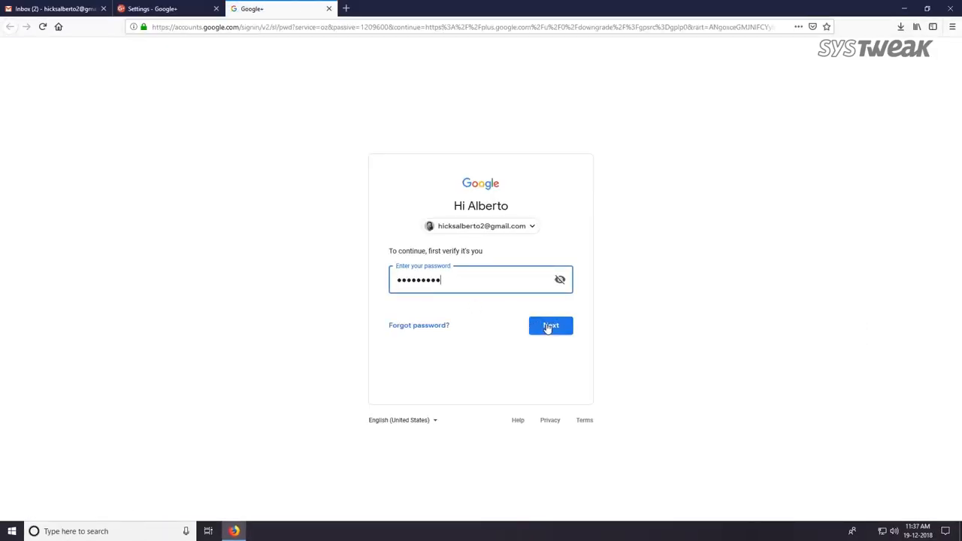
click(550, 325)
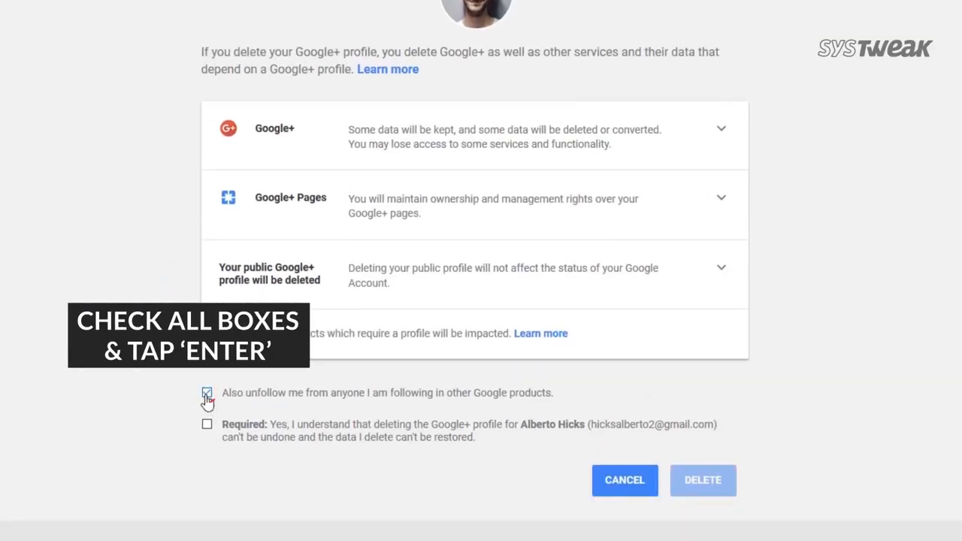
Acknowledge the deletion can't be undone and delete the Google+ profile.
click(208, 424)
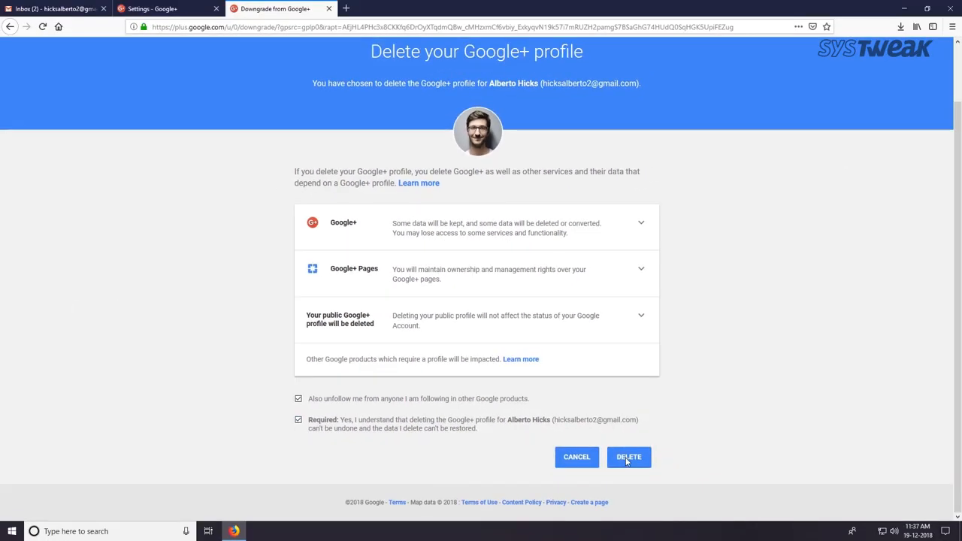
click(629, 457)
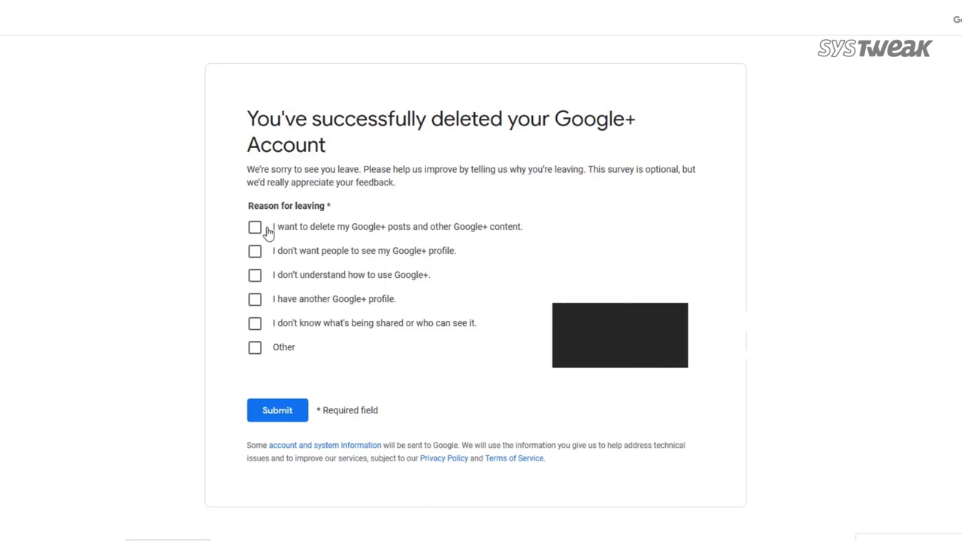
Submit the survey citing 'I want to delete my Google+ posts and other Google+ content.'.
click(254, 227)
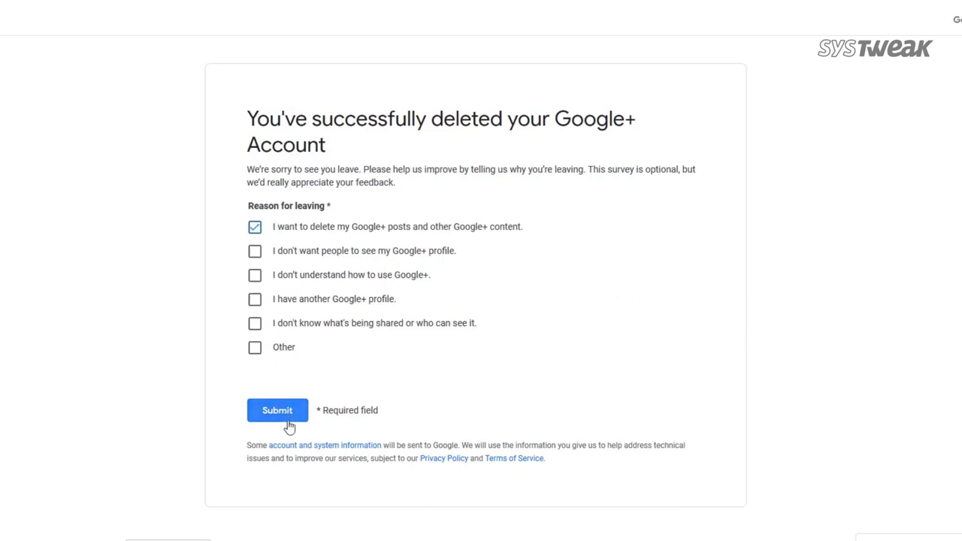
click(277, 410)
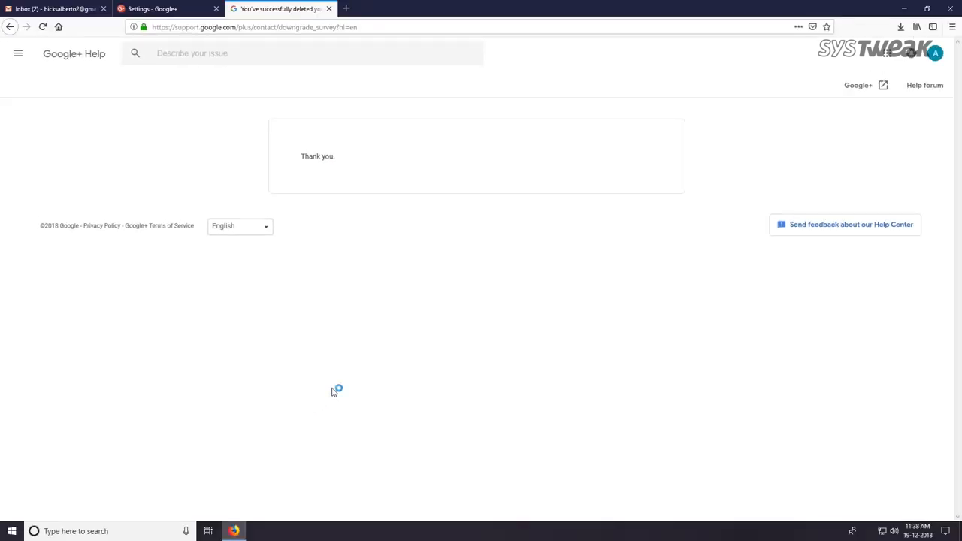